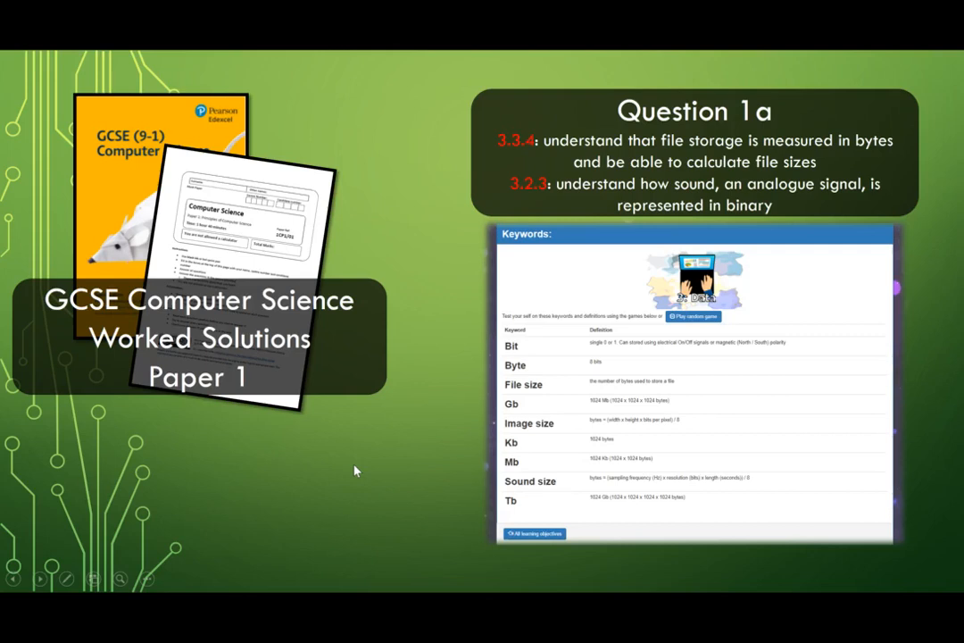
mouse_move(304, 414)
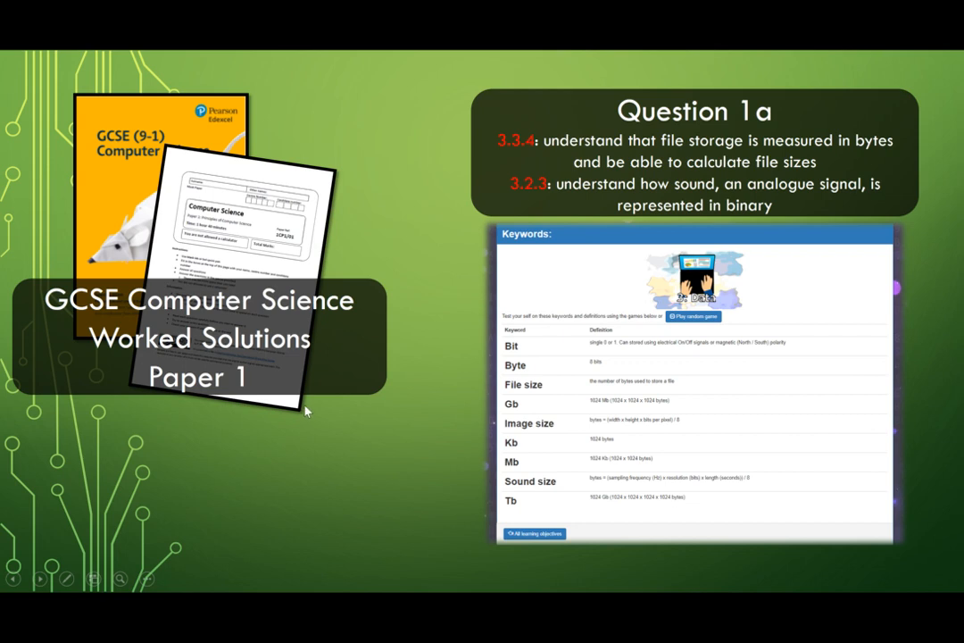
mouse_move(236, 391)
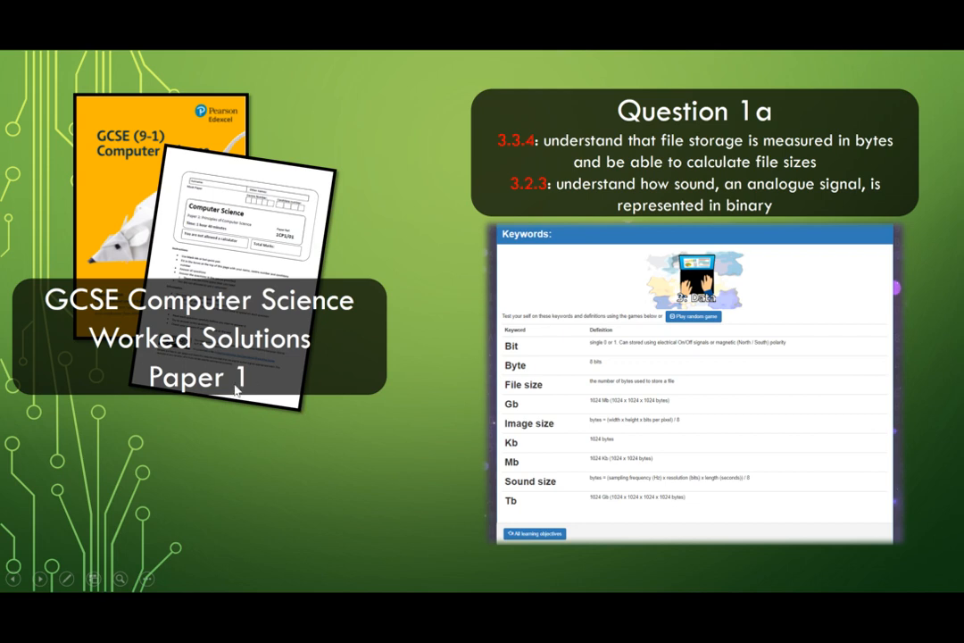
mouse_move(243, 282)
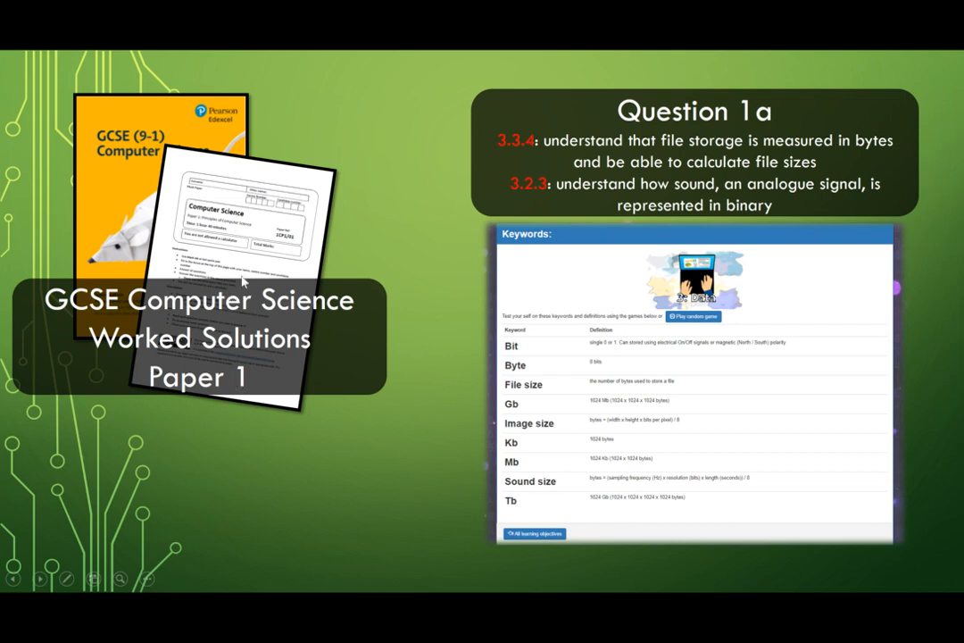
mouse_move(307, 225)
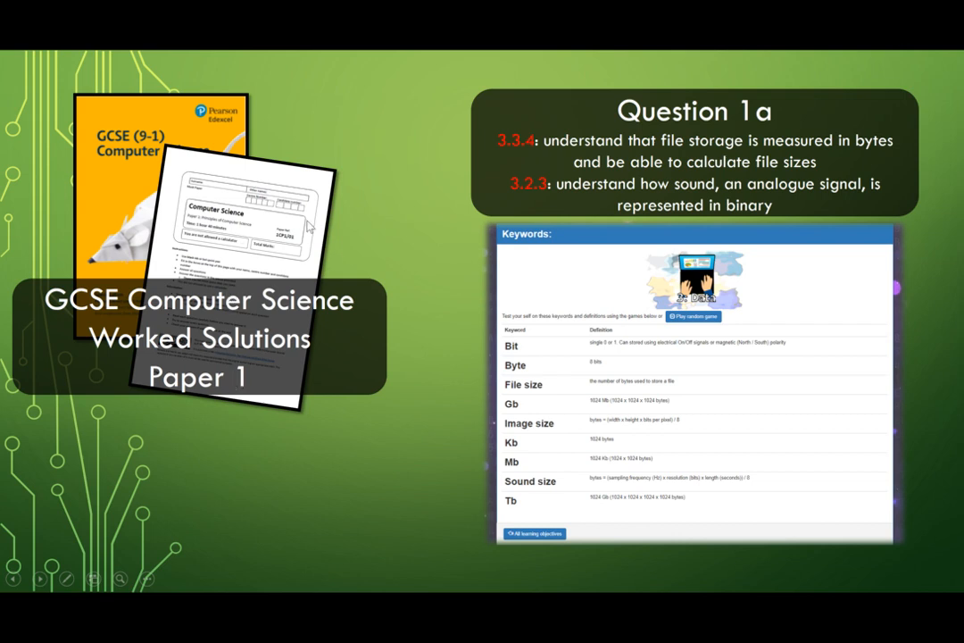
Switch to Paper 1.pdf in Acrobat Reader and scroll down to question 1a on podcast sampling
key(alt+tab)
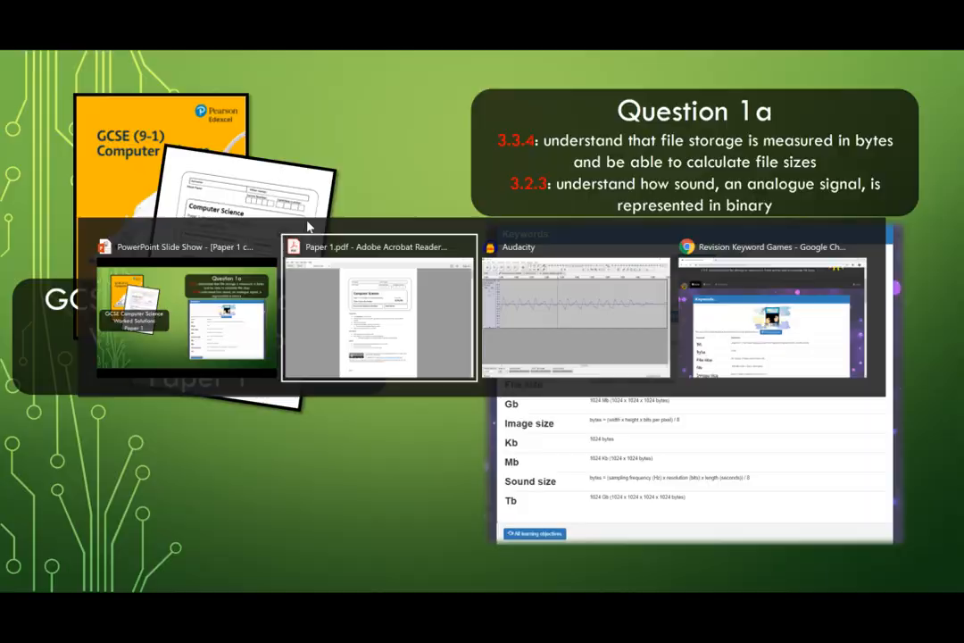
click(381, 307)
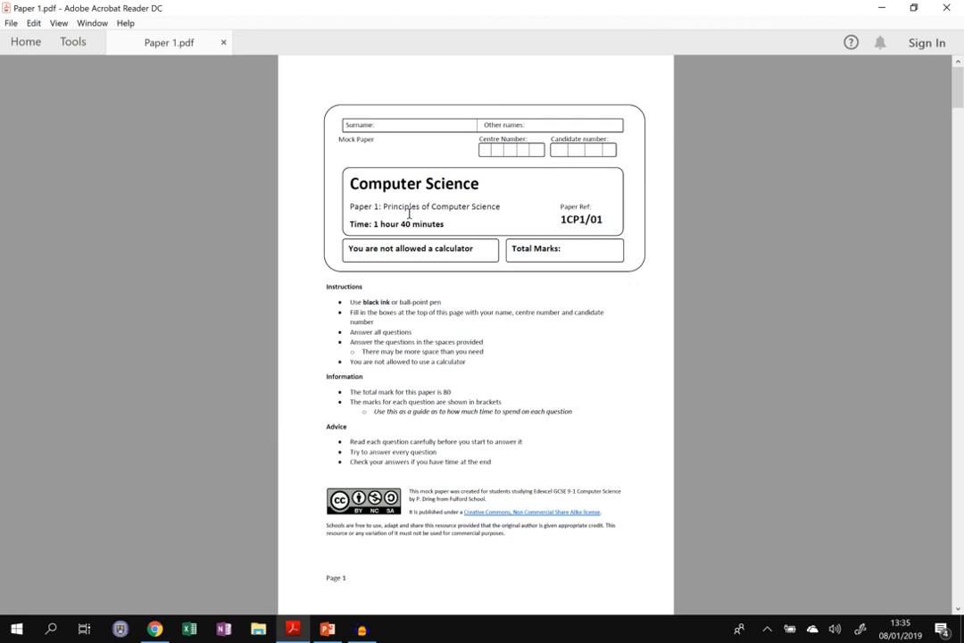
mouse_move(391, 182)
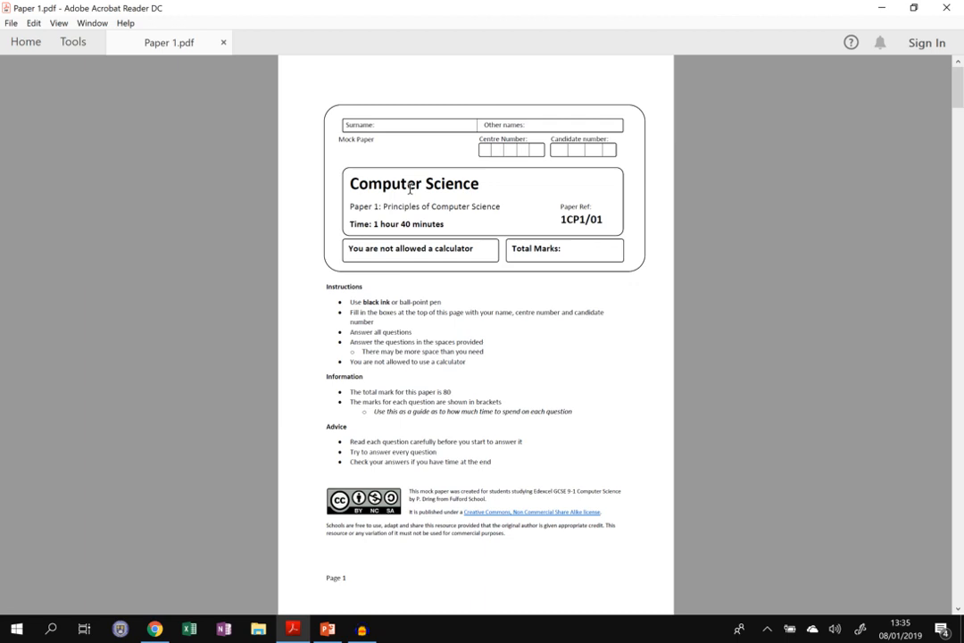
scroll(down, 3)
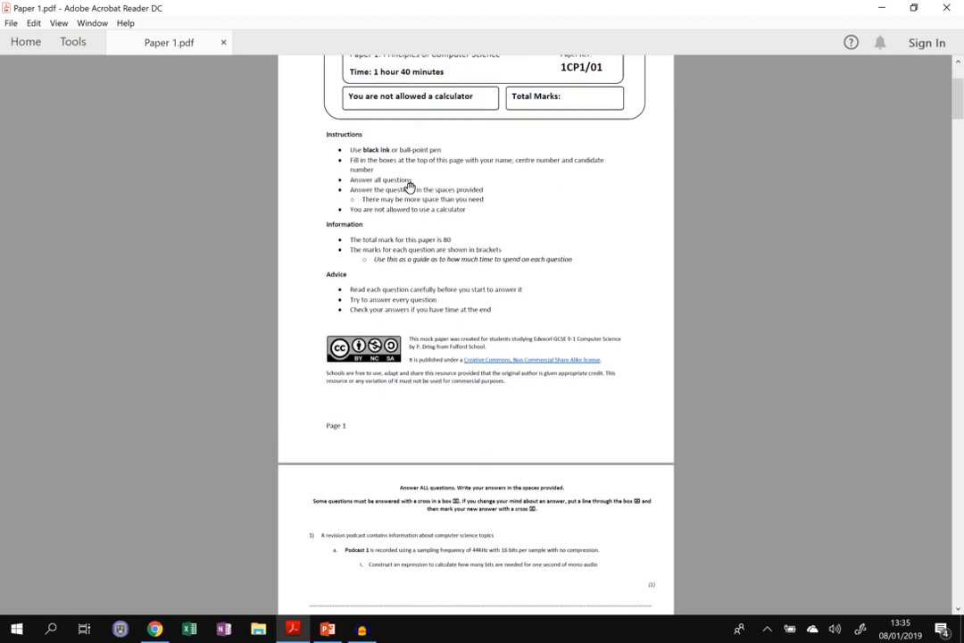
scroll(down, 3)
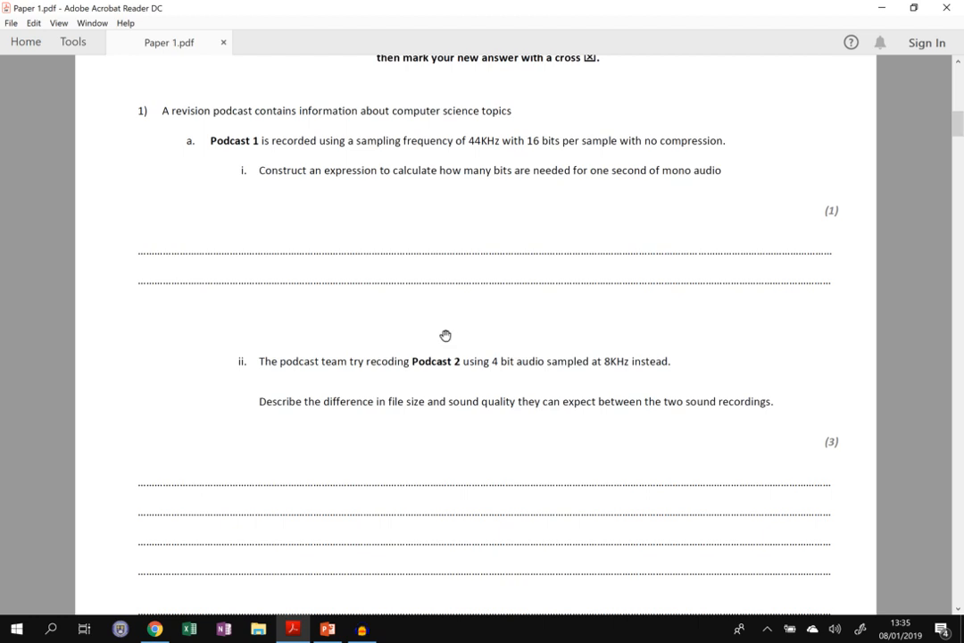
mouse_move(582, 182)
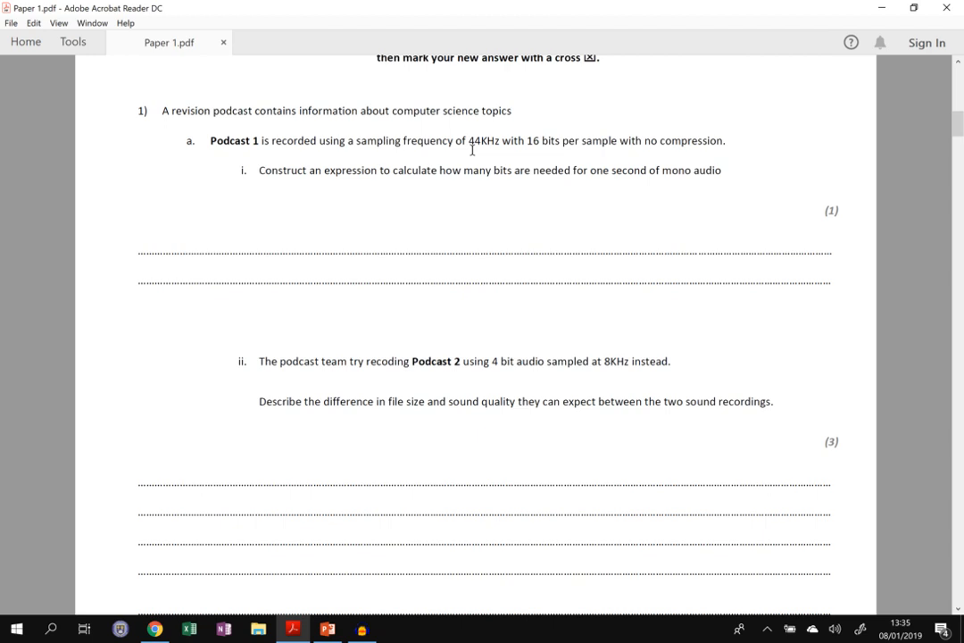
mouse_move(475, 225)
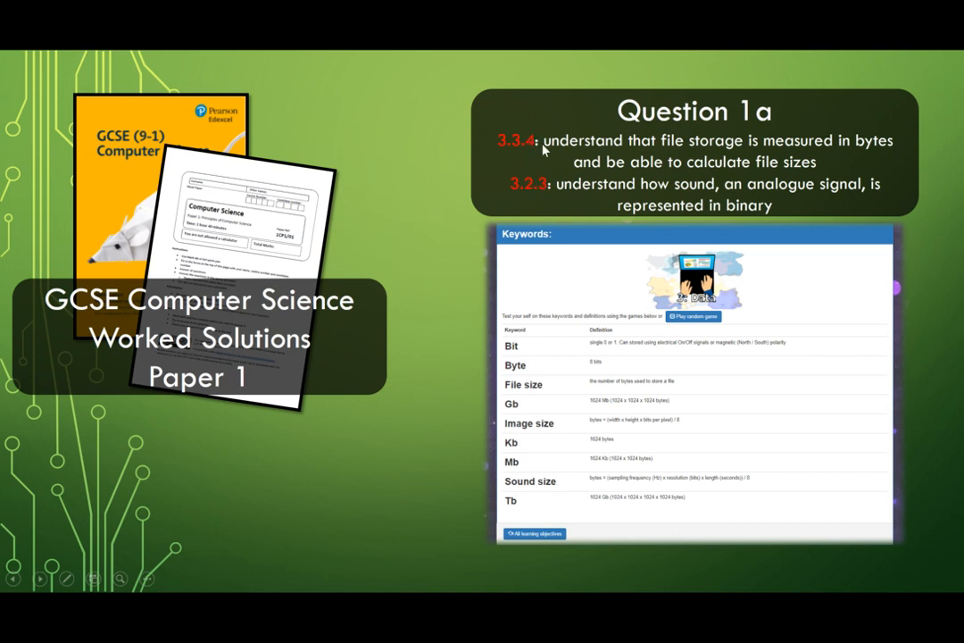
mouse_move(543, 150)
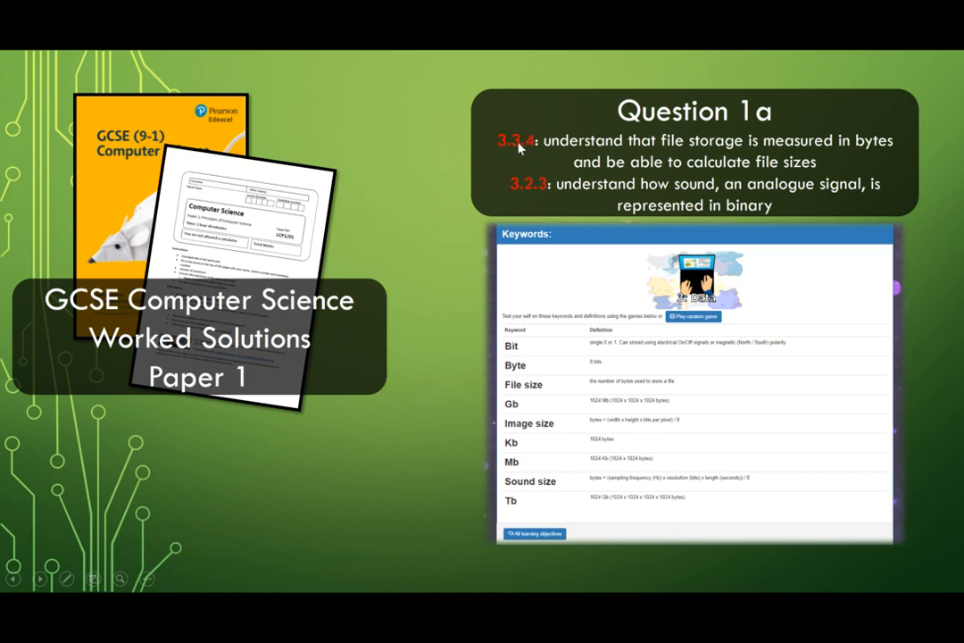
Switch to the Revision Keyword Games page for objective 3.3.4 and review its keyword definitions and games
key(alt+tab)
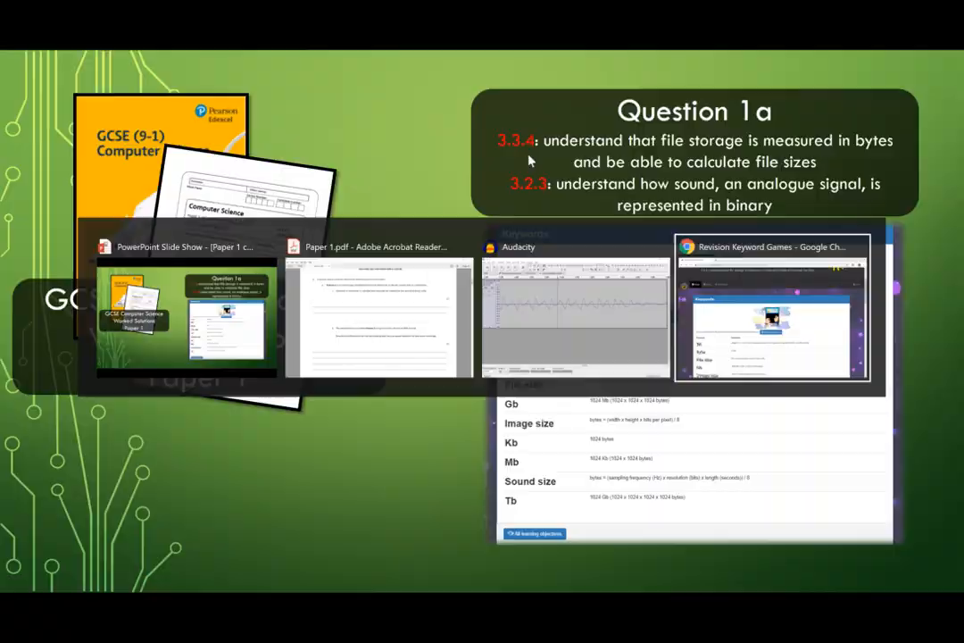
click(772, 307)
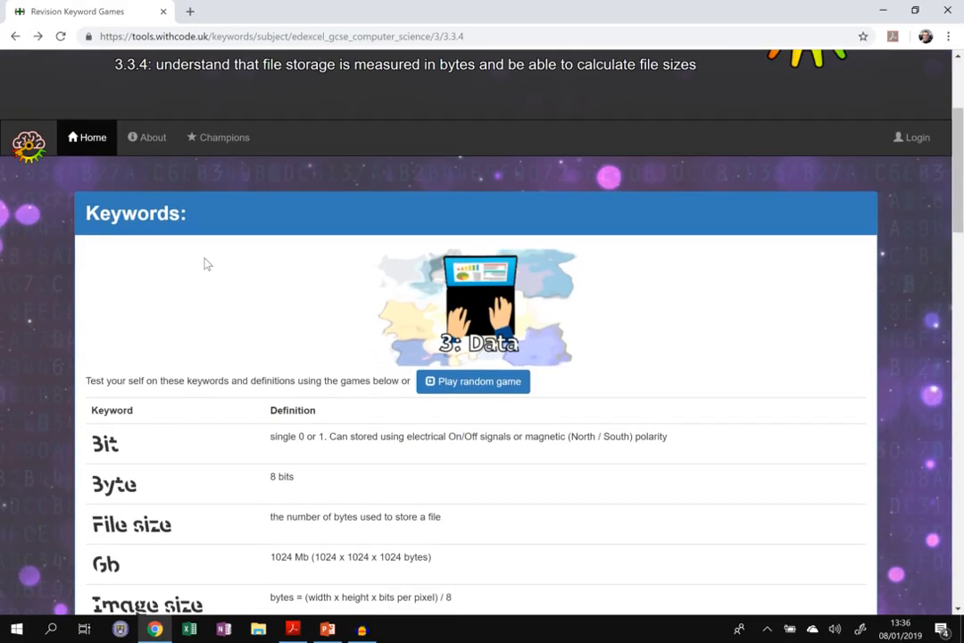
scroll(down, 3)
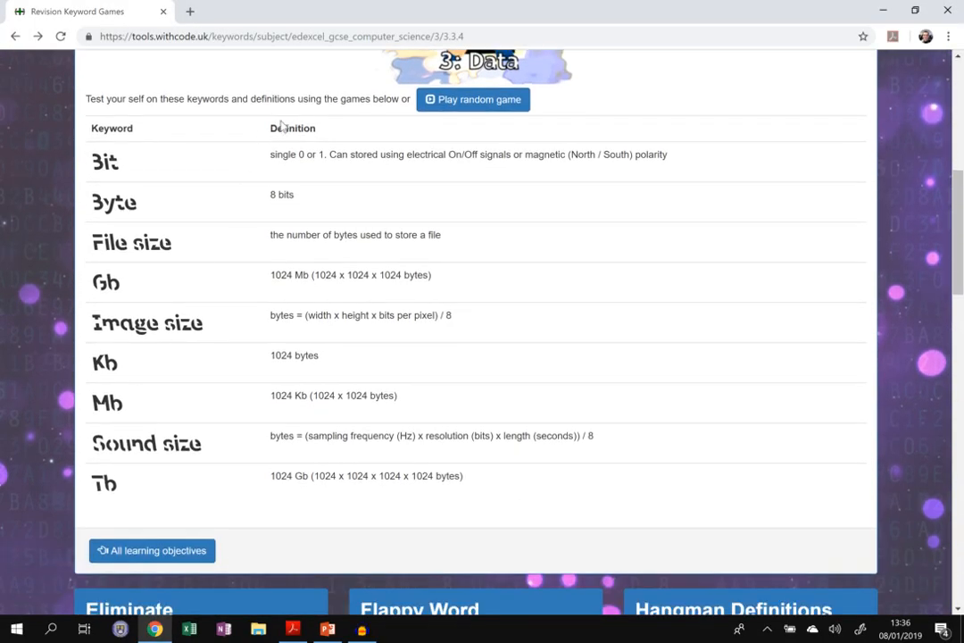
scroll(down, 3)
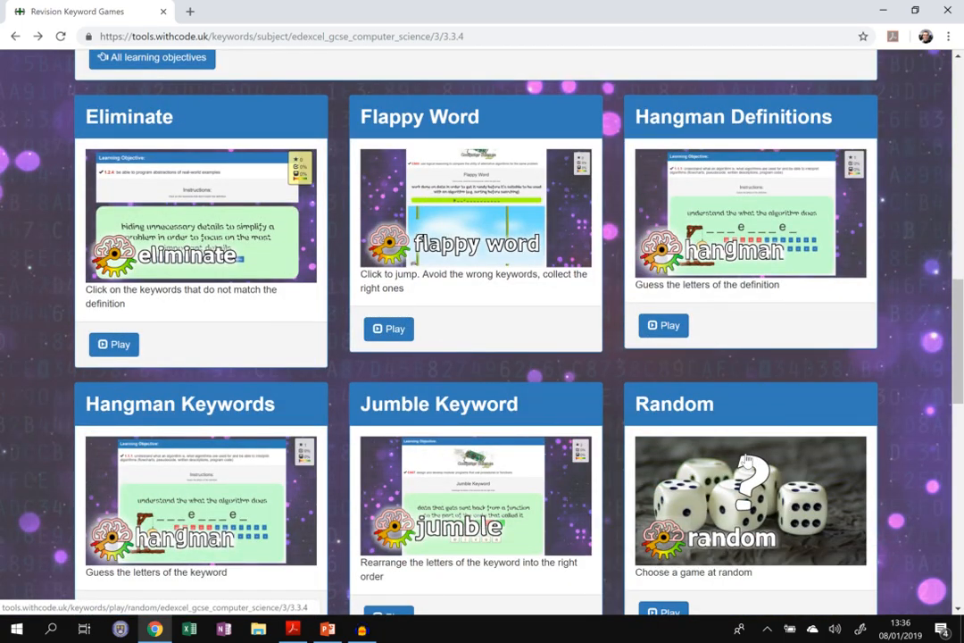
scroll(up, 3)
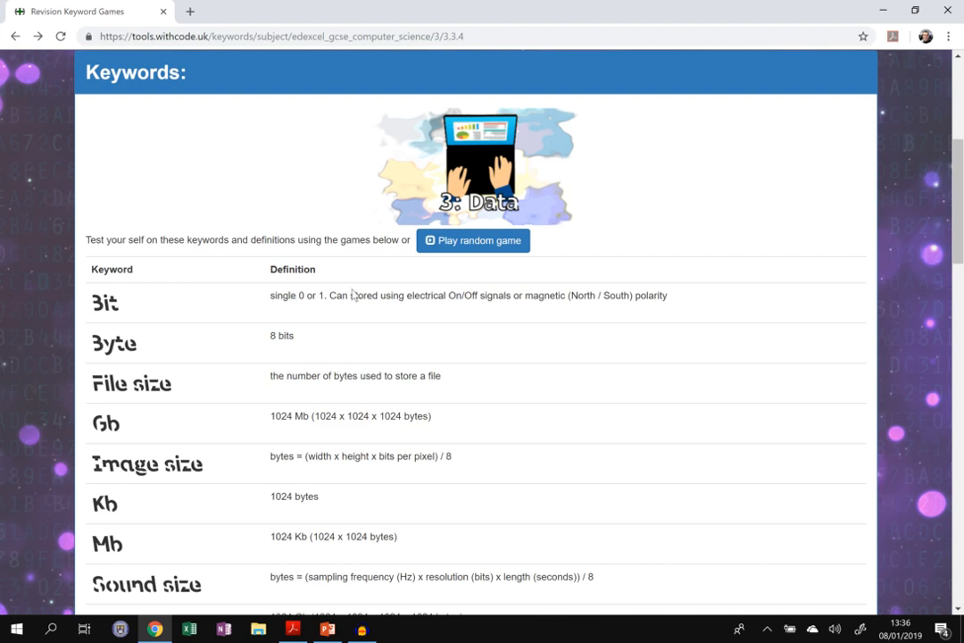
mouse_move(198, 272)
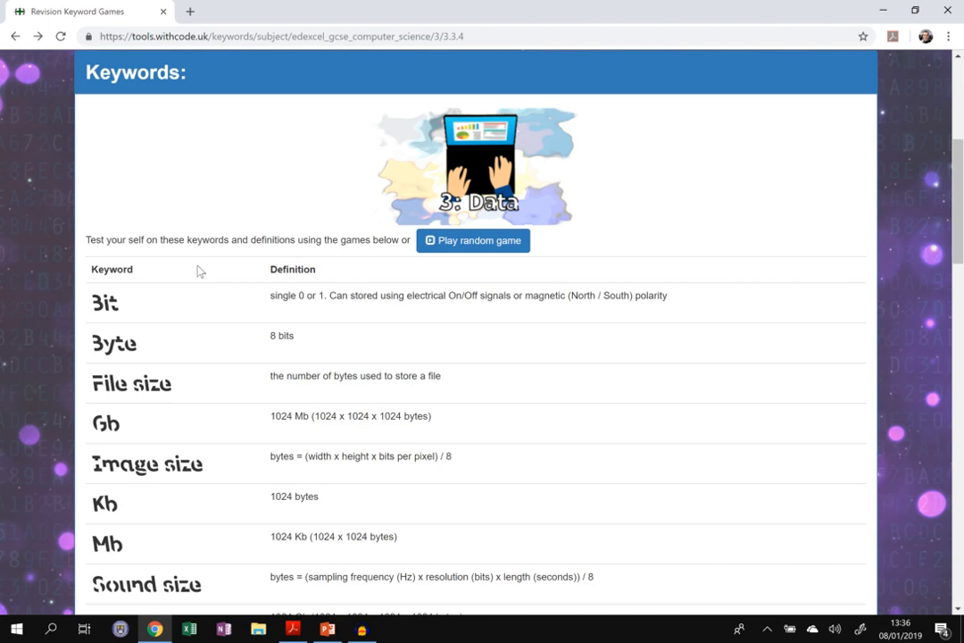
scroll(up, 3)
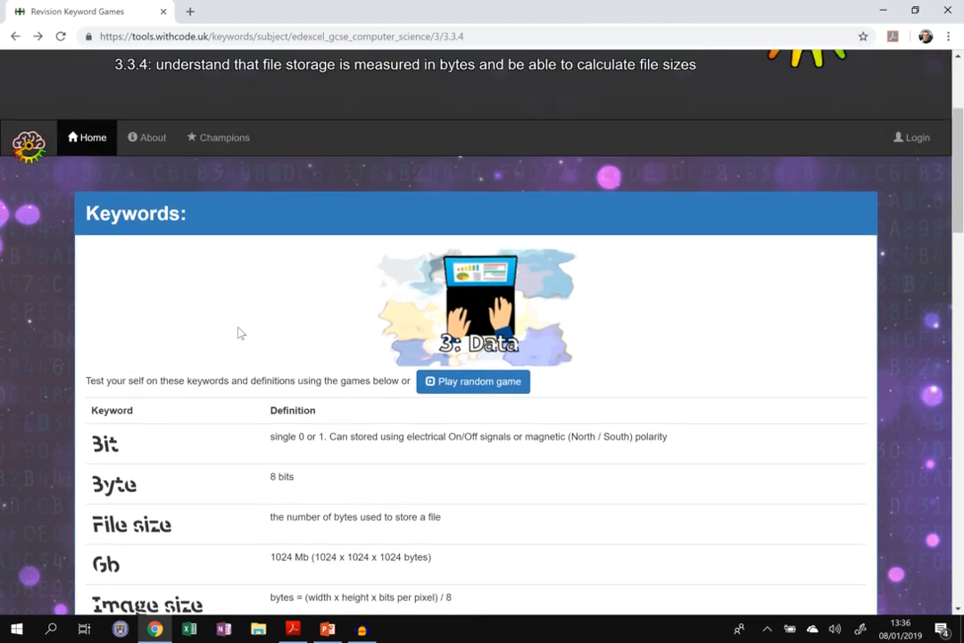
click(293, 629)
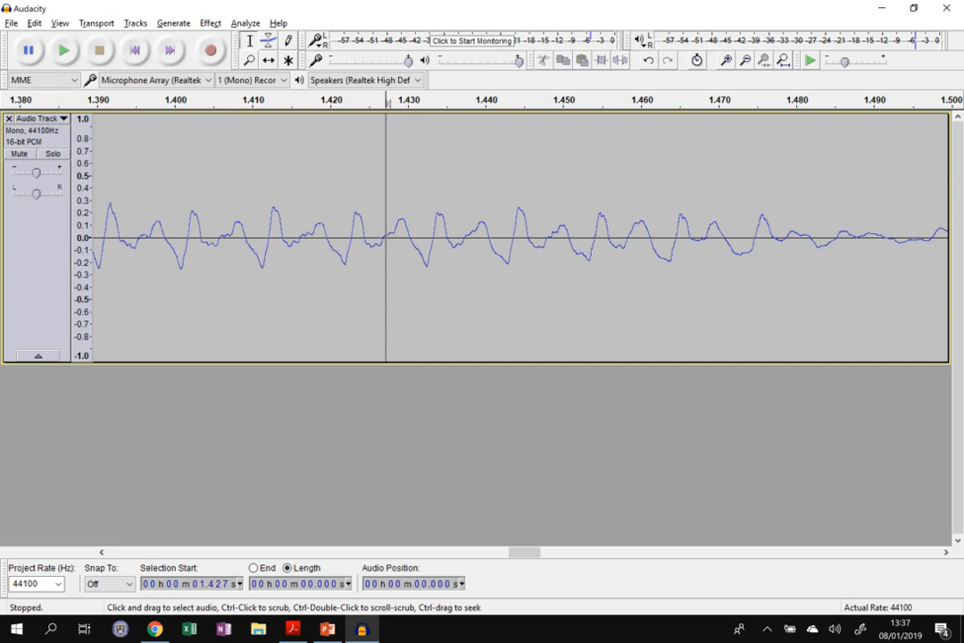
mouse_move(450, 125)
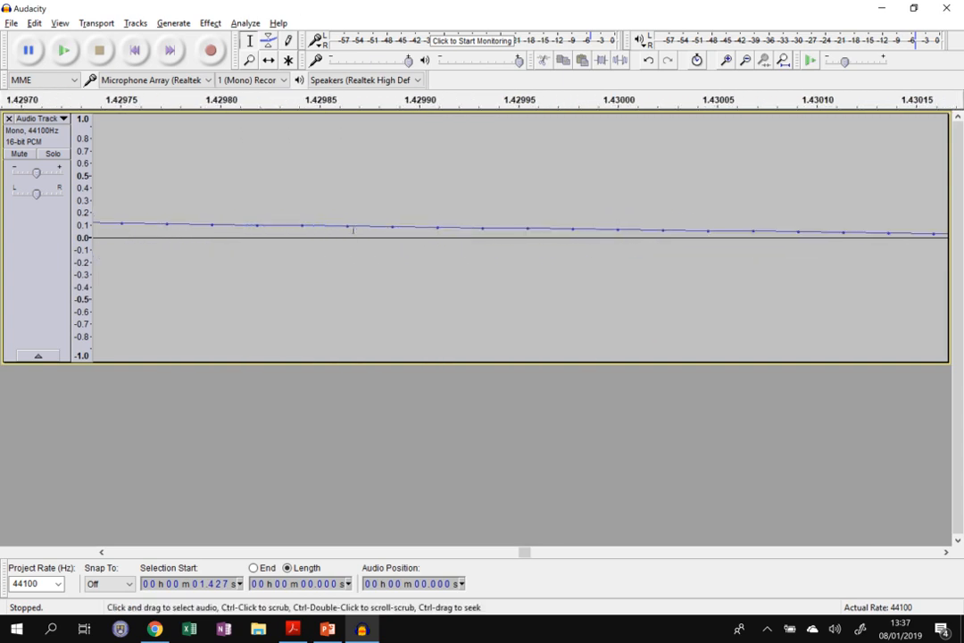
Mark a position on the zoomed-in Audacity waveform to show an individual sample
click(393, 232)
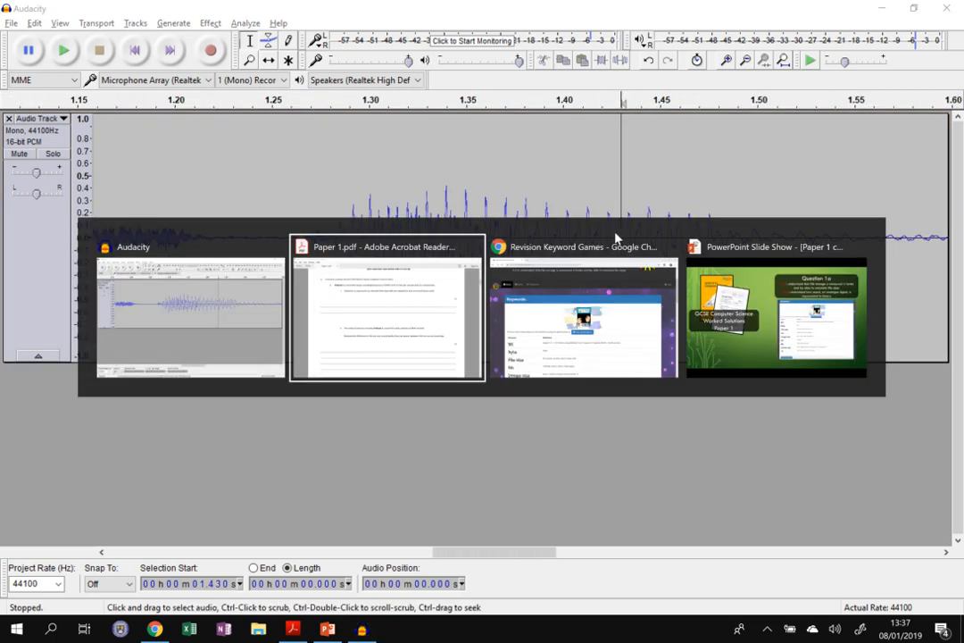
Return to Paper 1.pdf and highlight 44KHz, 16 bits and no compression in Podcast 1's description
click(386, 311)
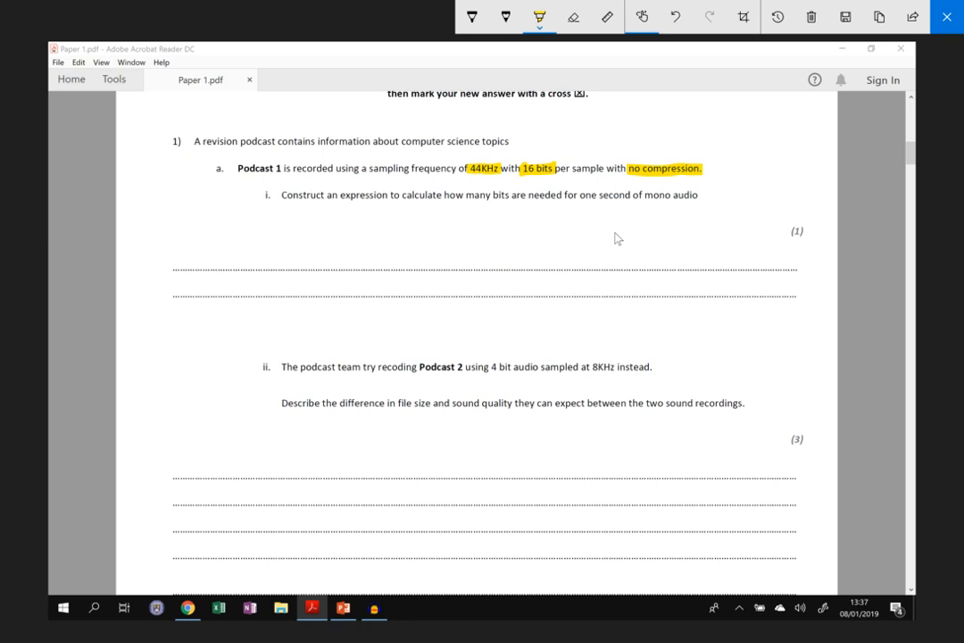
drag(280, 195, 389, 194)
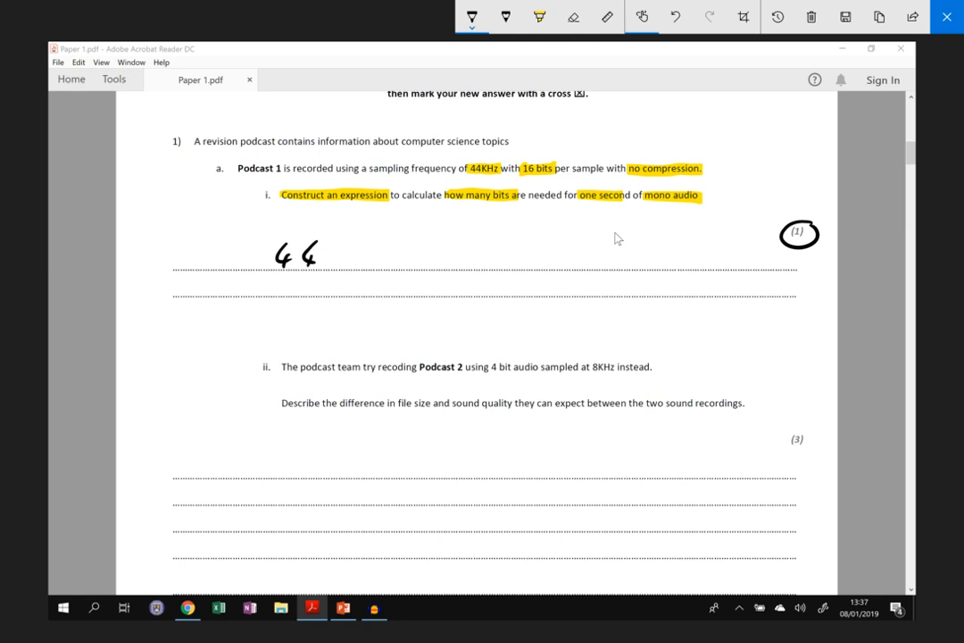
Handwrite '44000 x 16' beneath question 1a(i) and highlight '4 bit audio' in part ii
drag(330, 252, 407, 252)
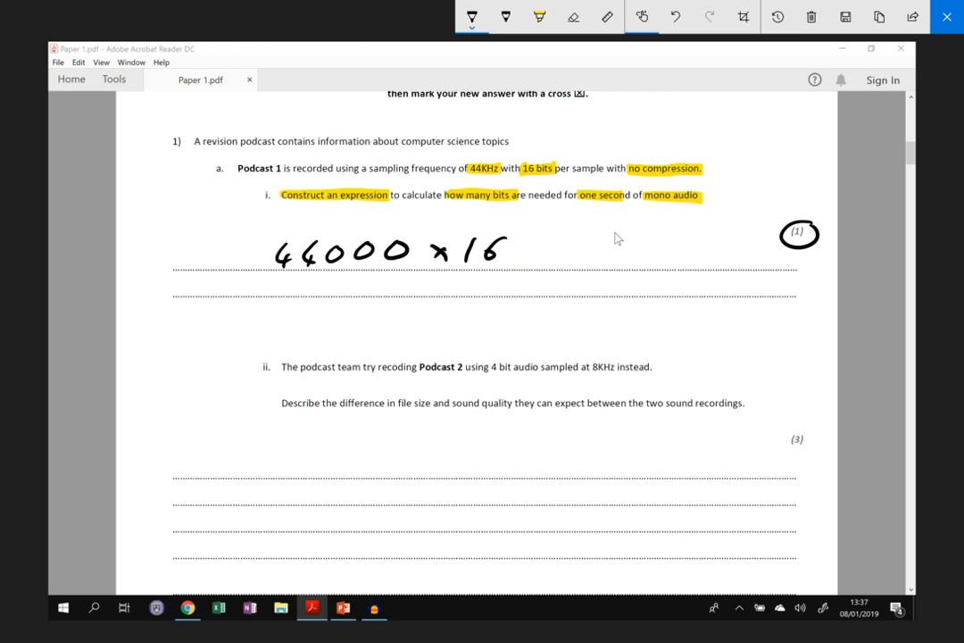
click(540, 18)
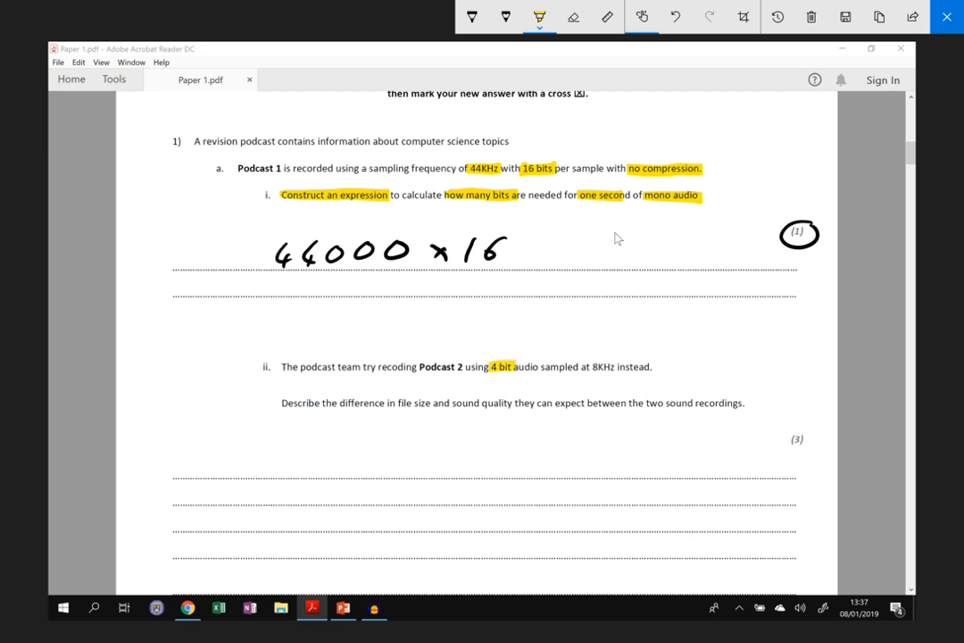
drag(505, 368, 539, 368)
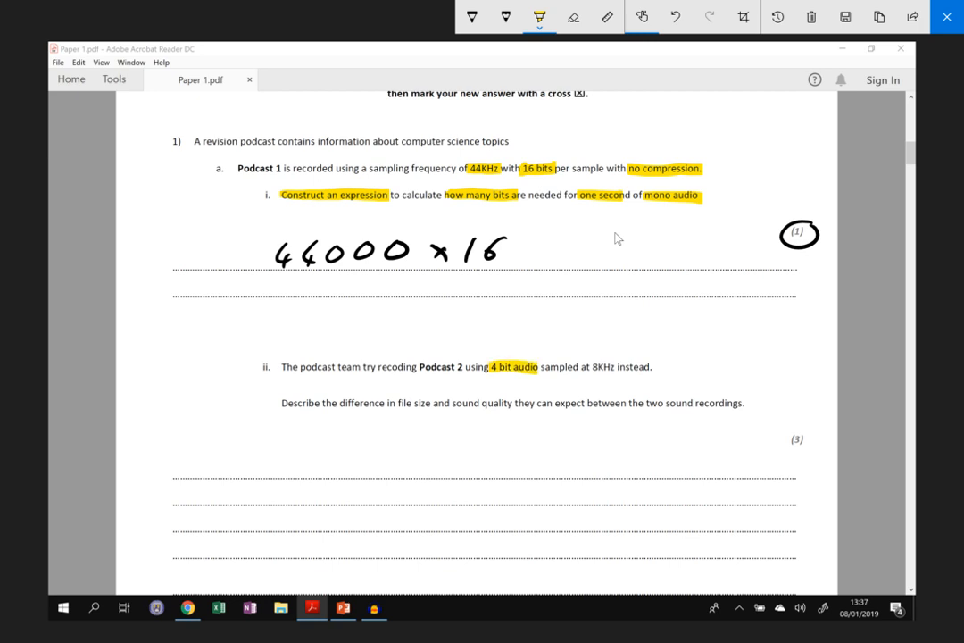